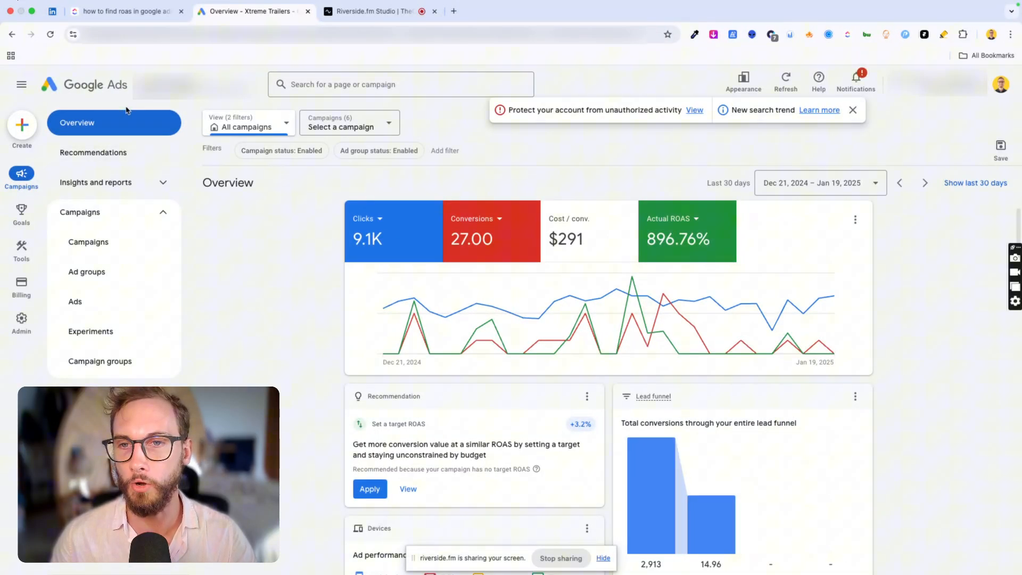
# - Toggle the ROAS line off and back on in the overview chart
pyautogui.click(677, 218)
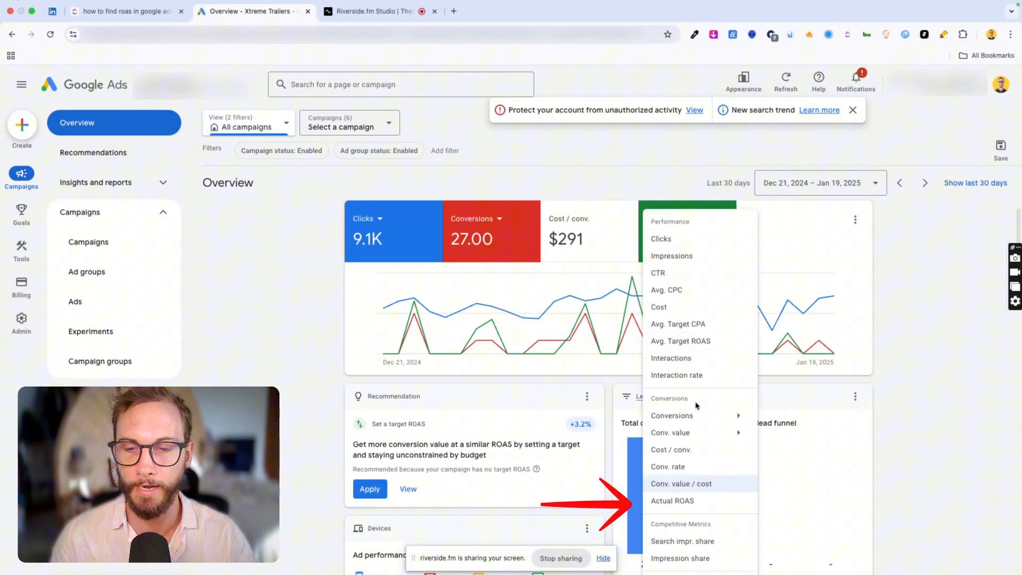
pyautogui.click(672, 501)
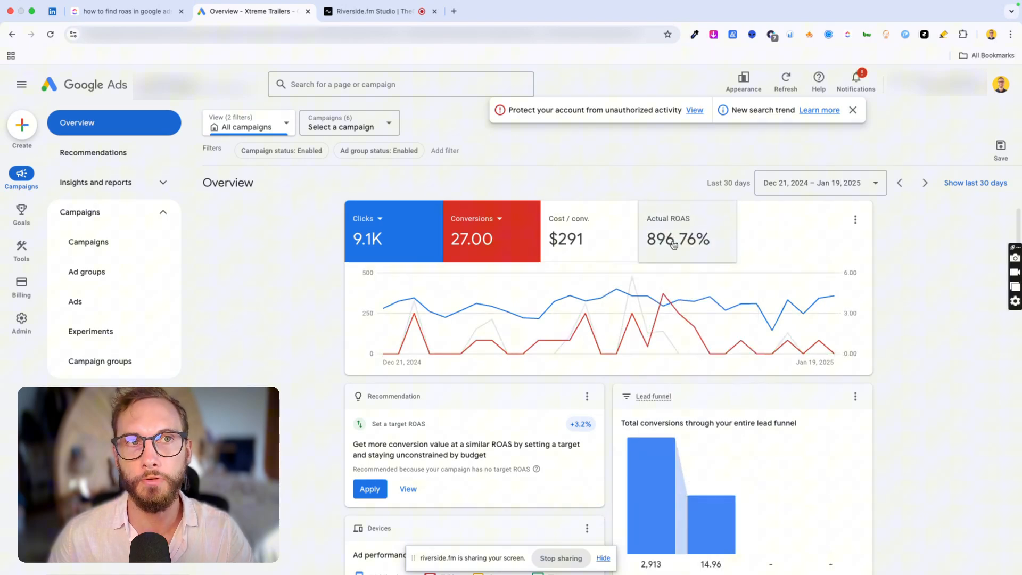
pyautogui.click(686, 231)
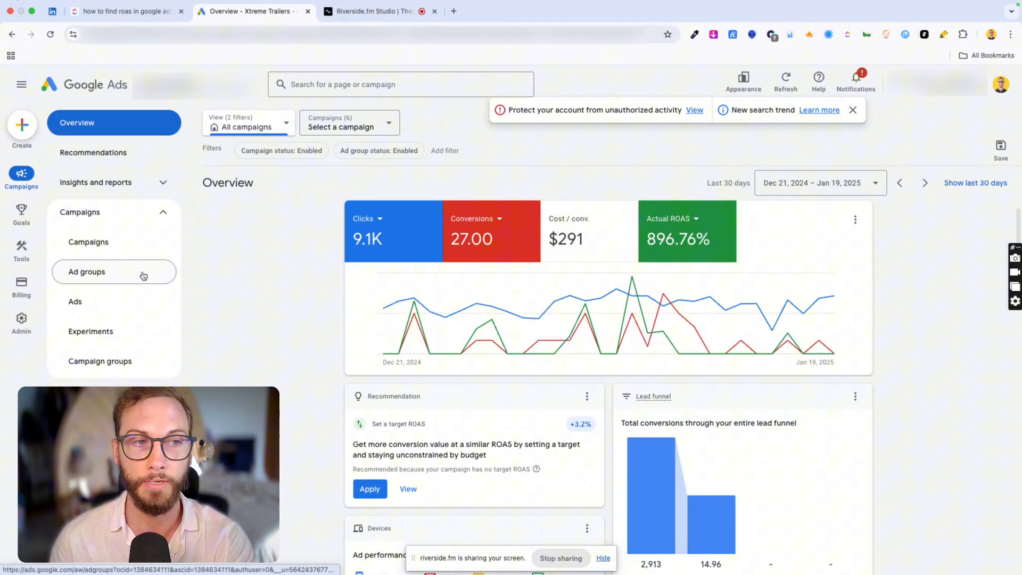
# - Add the Conv. value / cost column to the Campaigns table via Modify columns
pyautogui.click(88, 242)
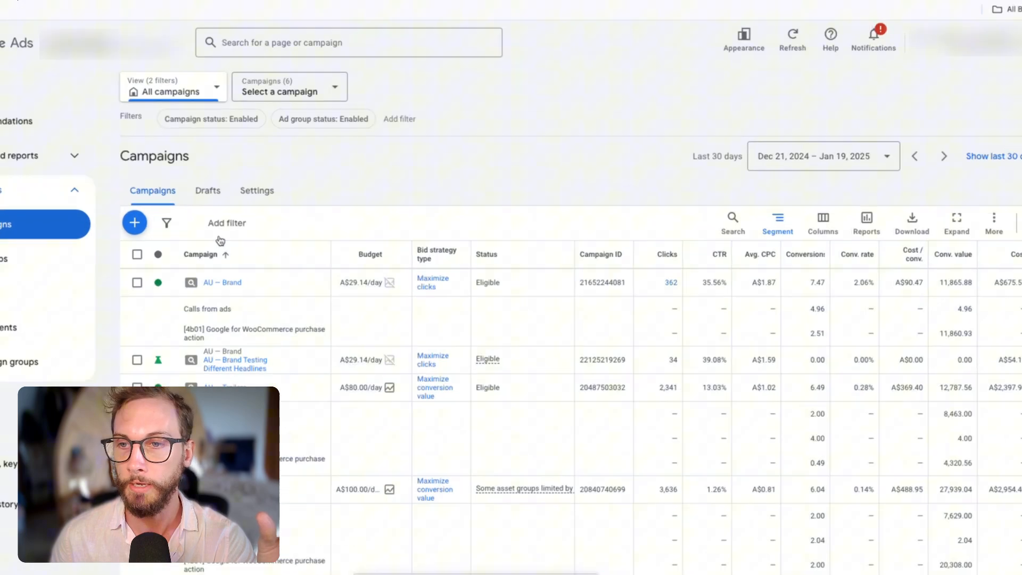
pyautogui.click(821, 218)
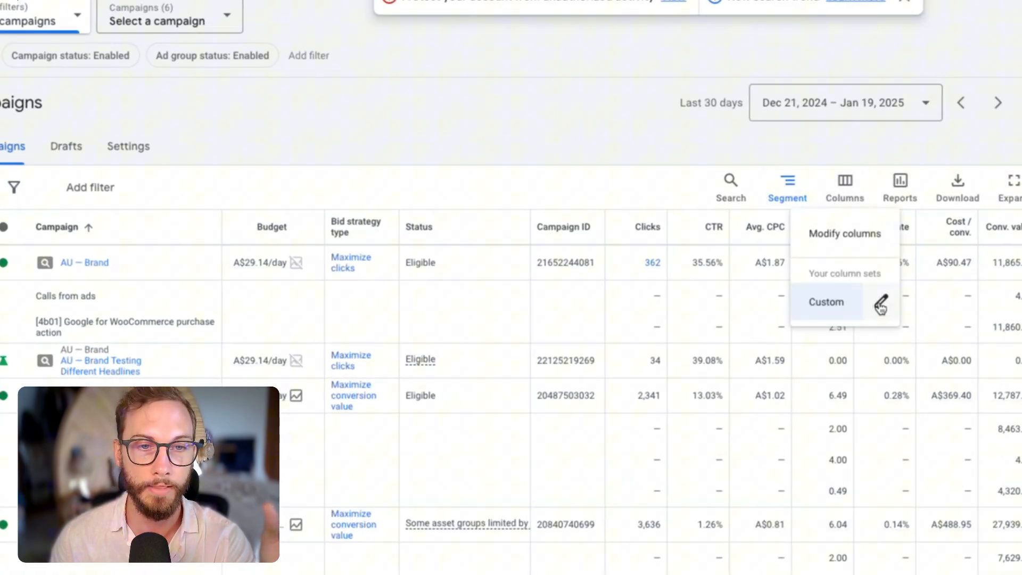
pyautogui.click(826, 302)
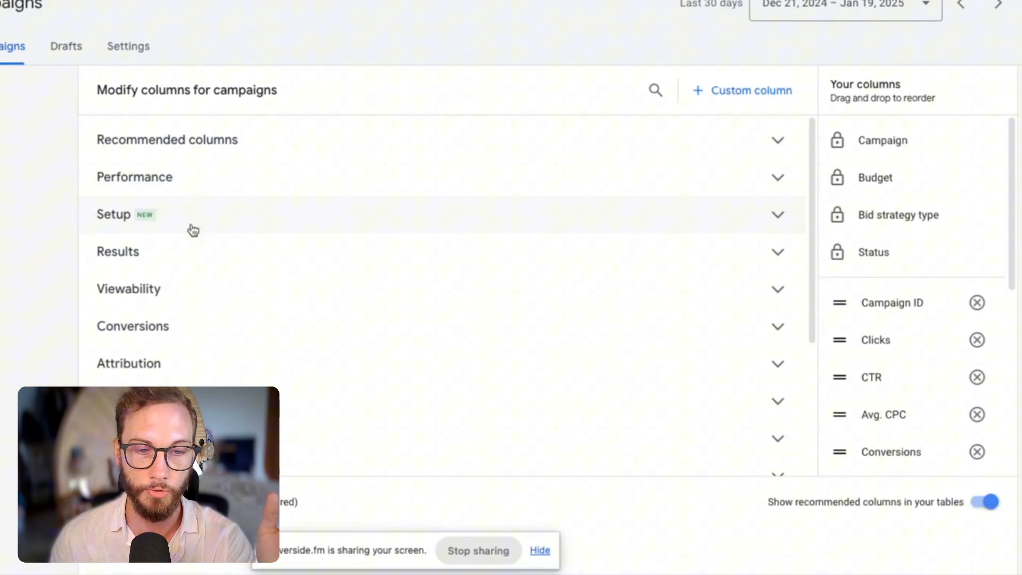
pyautogui.click(132, 326)
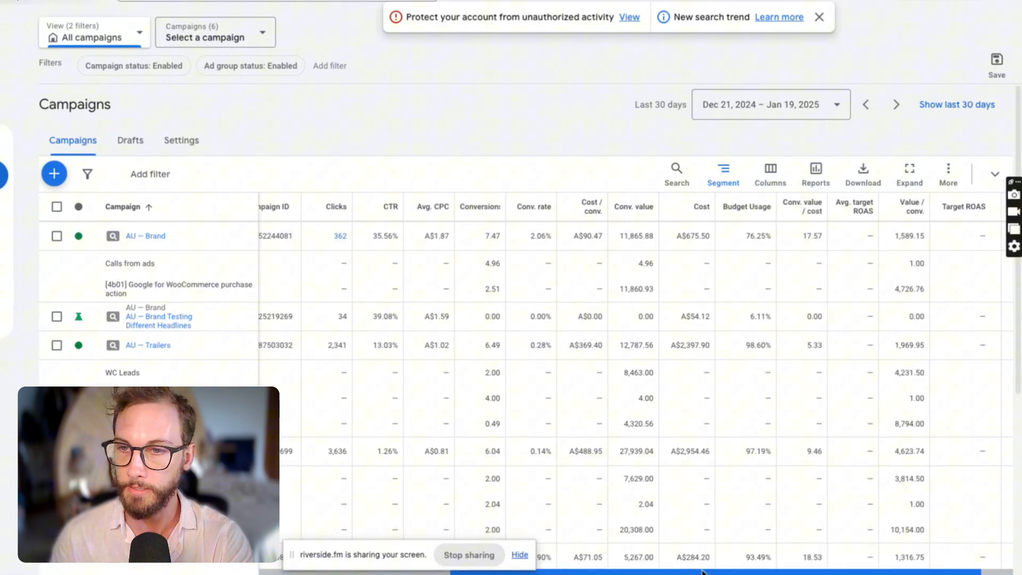
pyautogui.moveTo(758, 207)
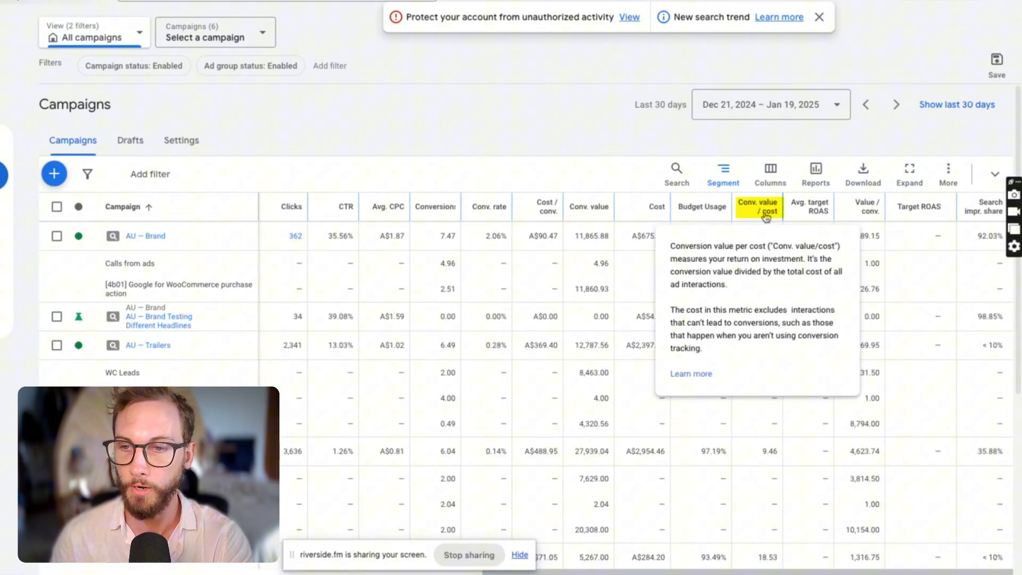
pyautogui.moveTo(618, 136)
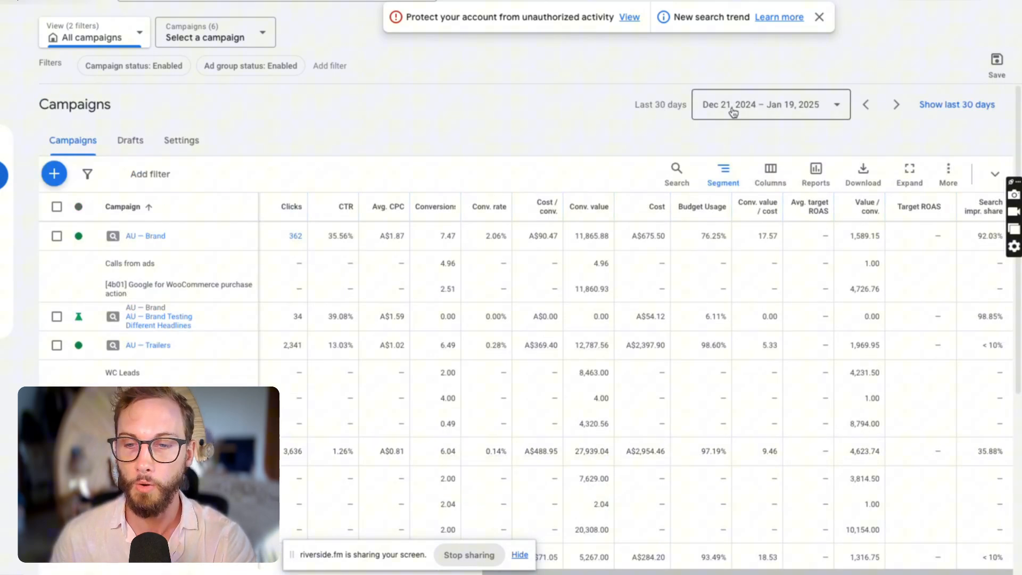
# - Compare Dec 21, 2024–Jan 19, 2025 with Nov 21–Dec 20, 2024 and review the percentage changes
pyautogui.click(770, 105)
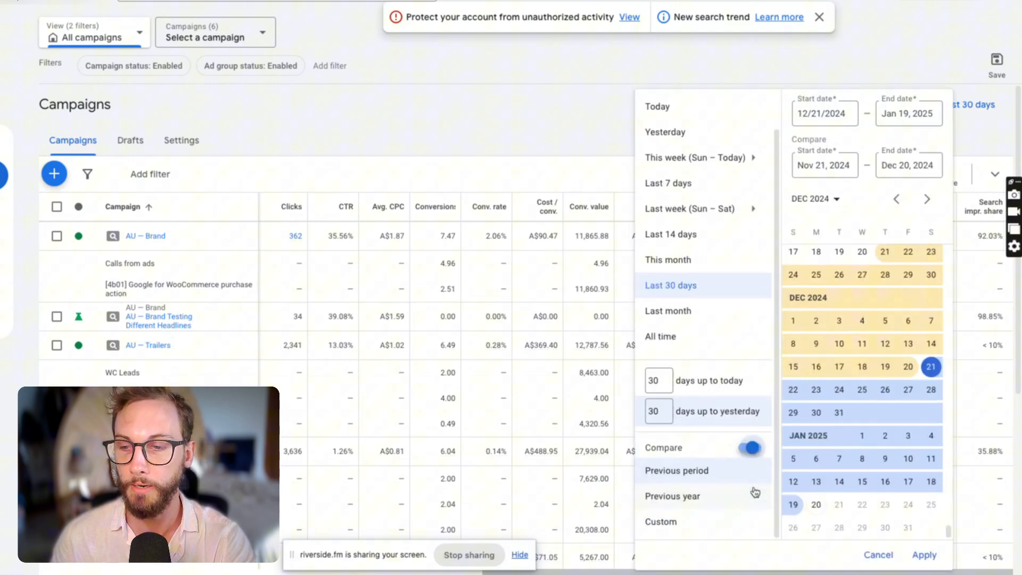
pyautogui.click(924, 555)
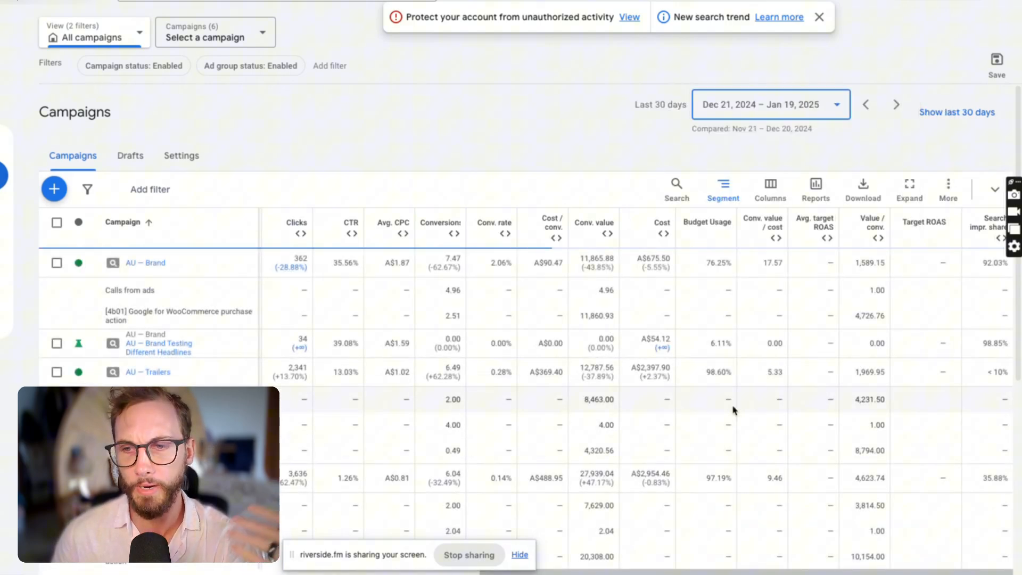
pyautogui.scroll(-3)
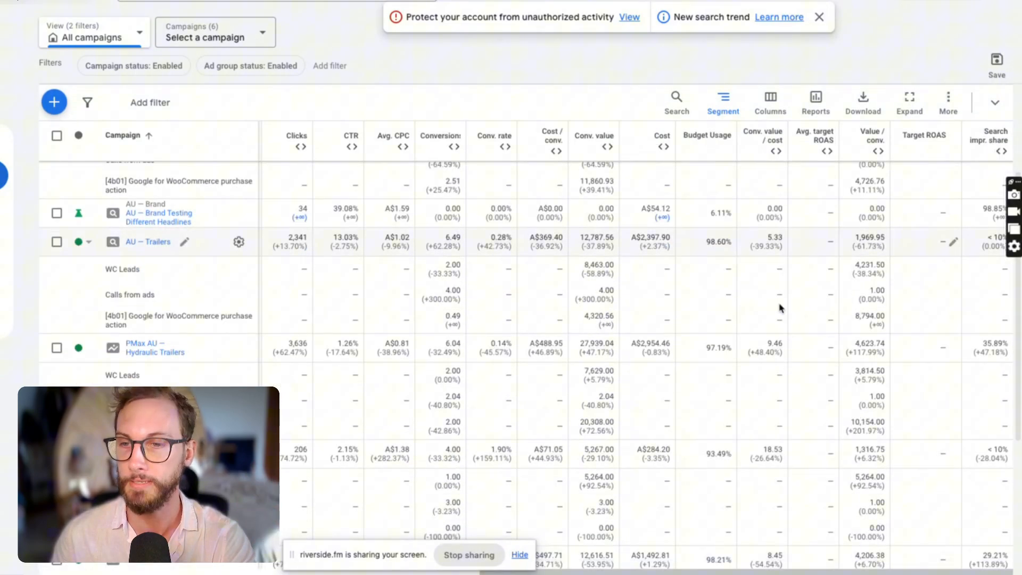
pyautogui.scroll(-3)
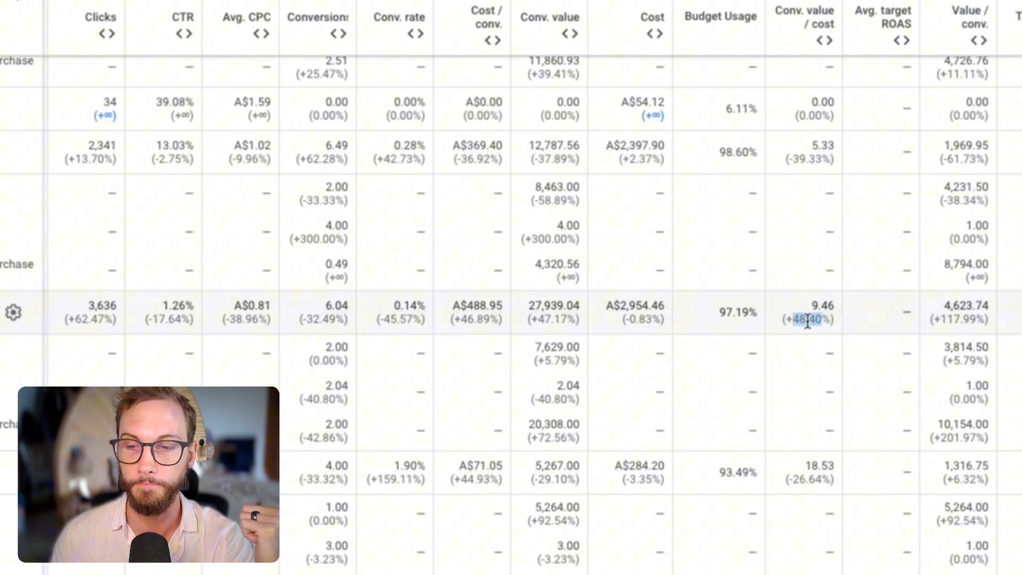
pyautogui.scroll(-3)
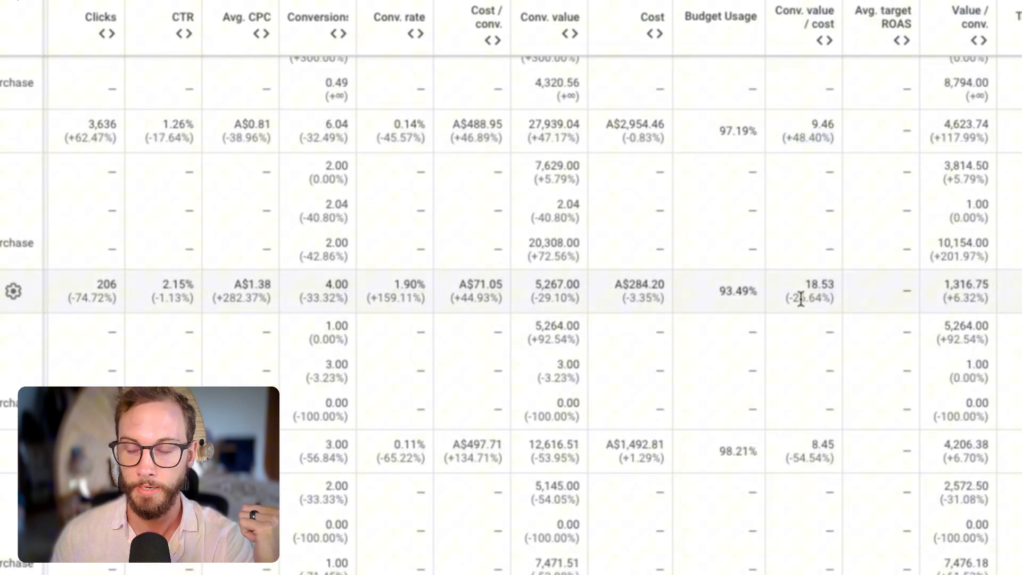